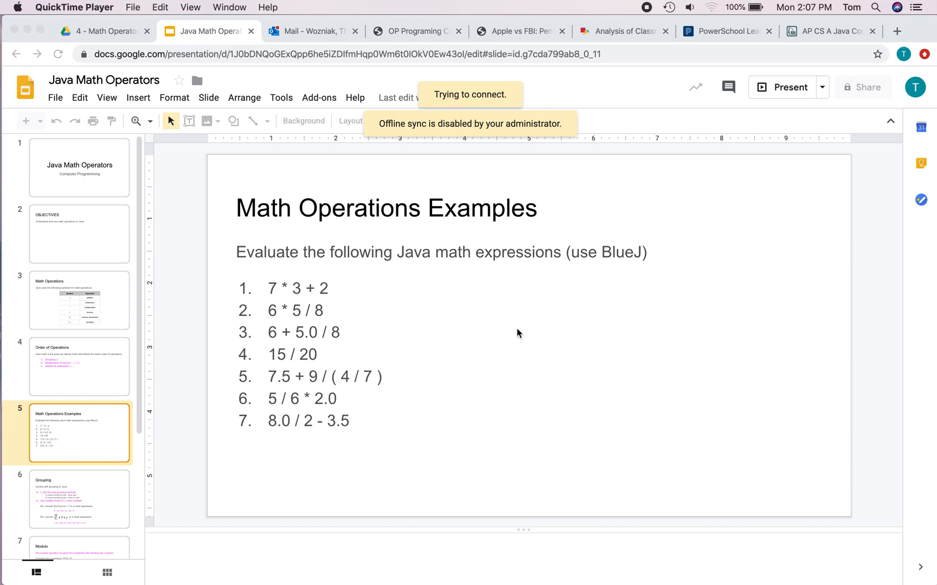
{"action": "mouse_move", "coordinate": [349, 263]}
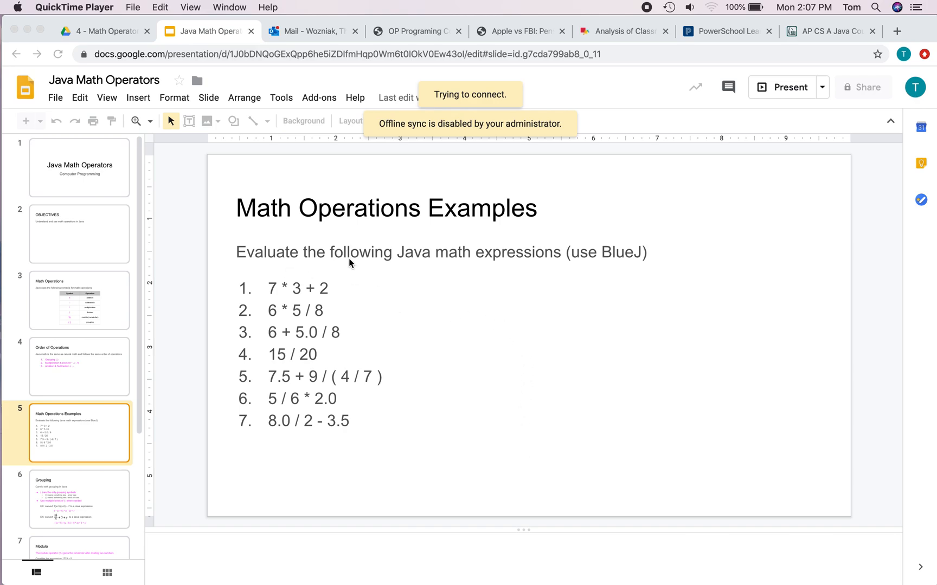
{"action": "mouse_move", "coordinate": [536, 267]}
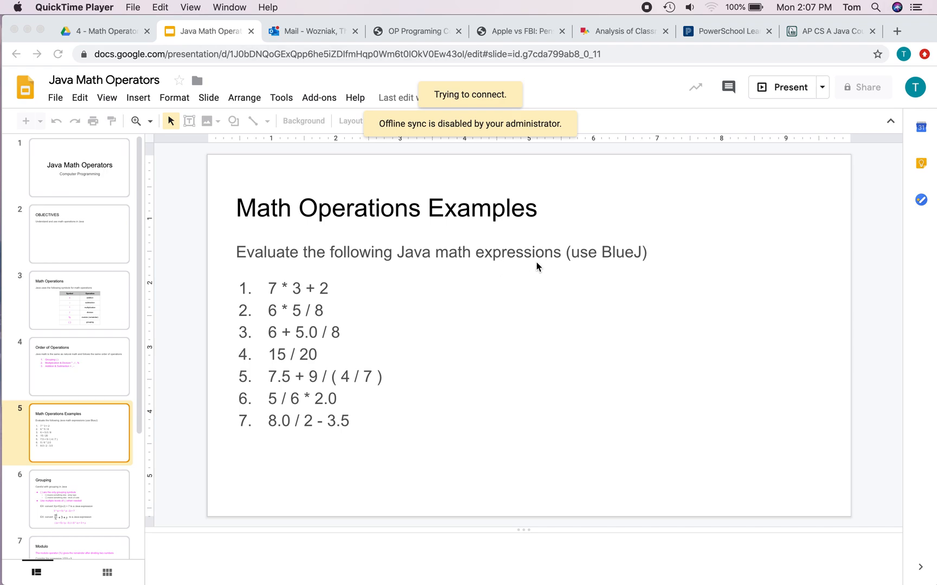
{"action": "mouse_move", "coordinate": [299, 178]}
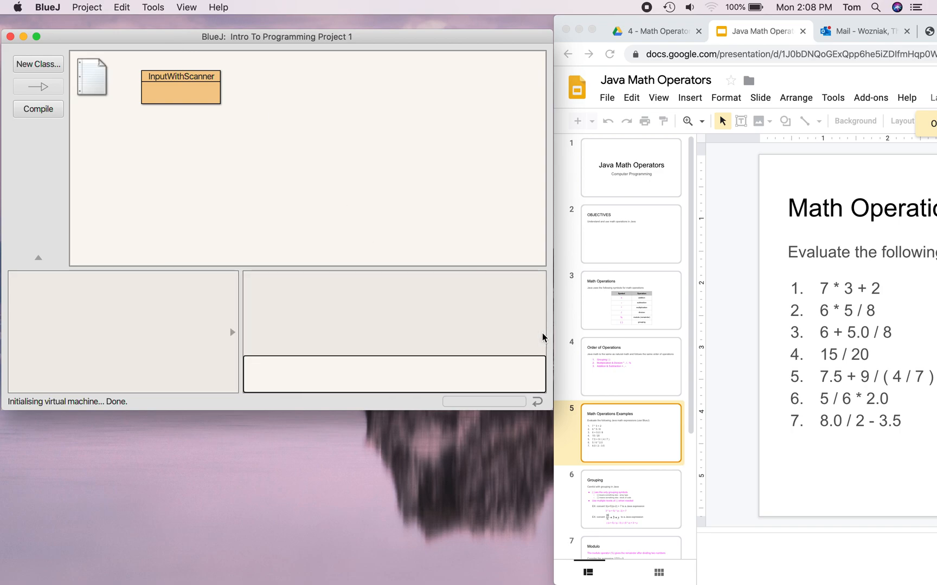
{"action": "mouse_move", "coordinate": [267, 62]}
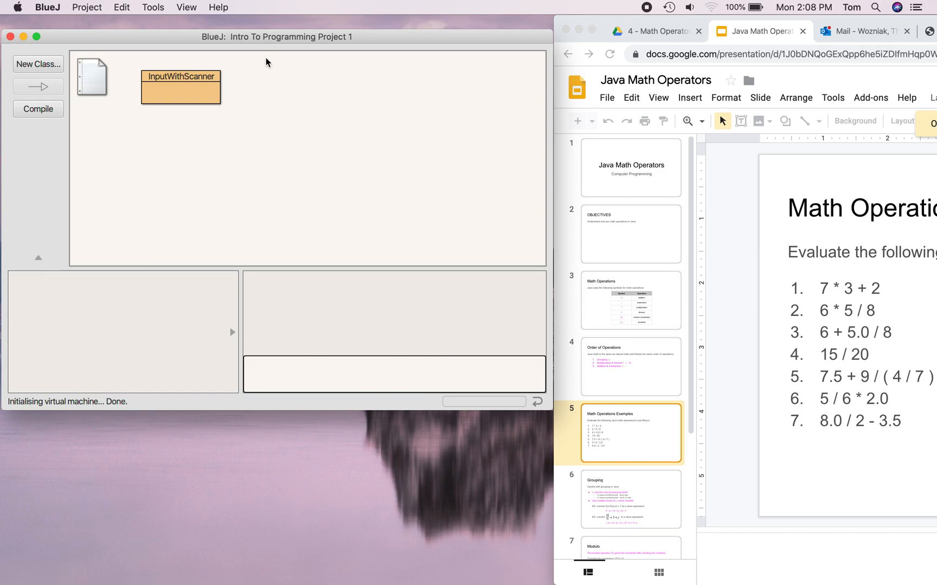
{"action": "mouse_move", "coordinate": [243, 254]}
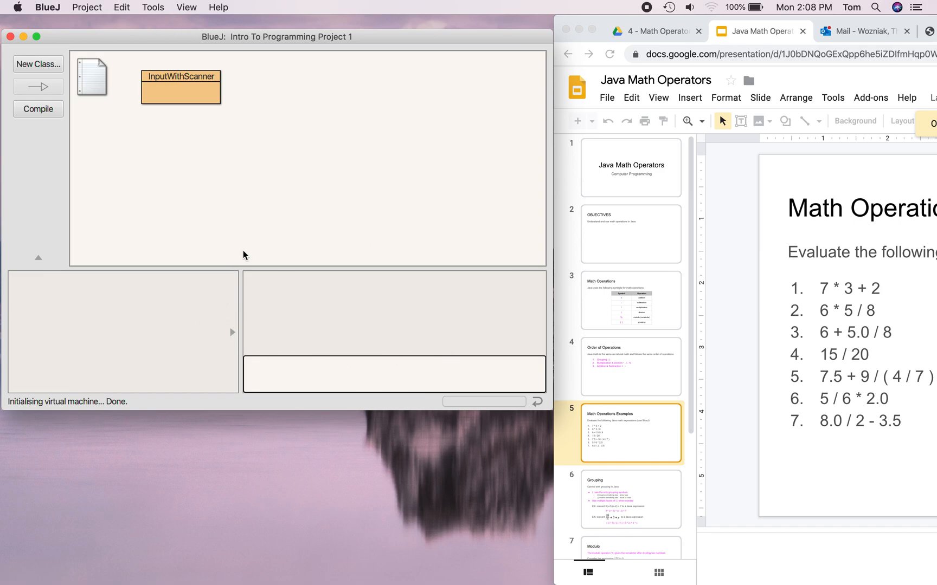
Enable Show Code Pad from the View menu so the Code Pad is ready
{"action": "left_click", "coordinate": [185, 8]}
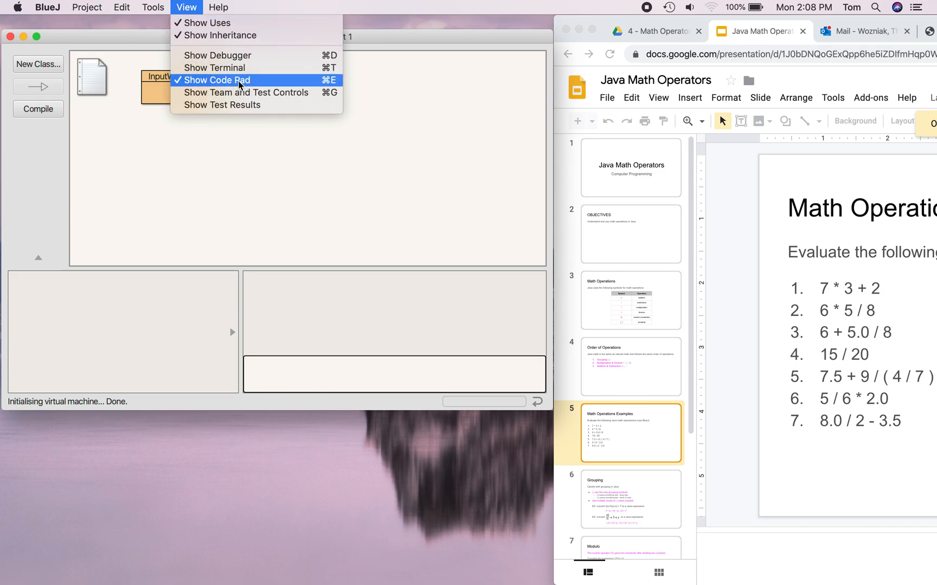
{"action": "left_click", "coordinate": [216, 79]}
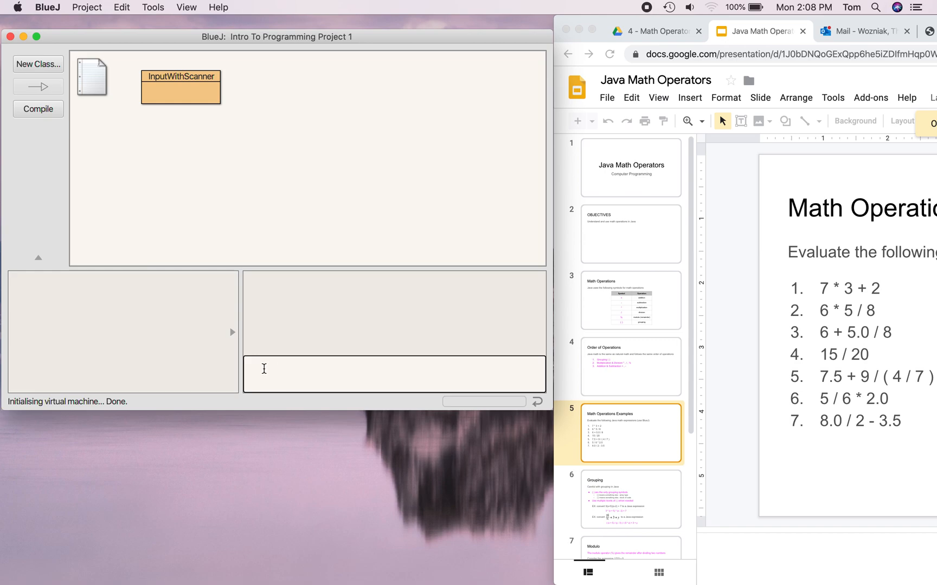
{"action": "mouse_move", "coordinate": [282, 373]}
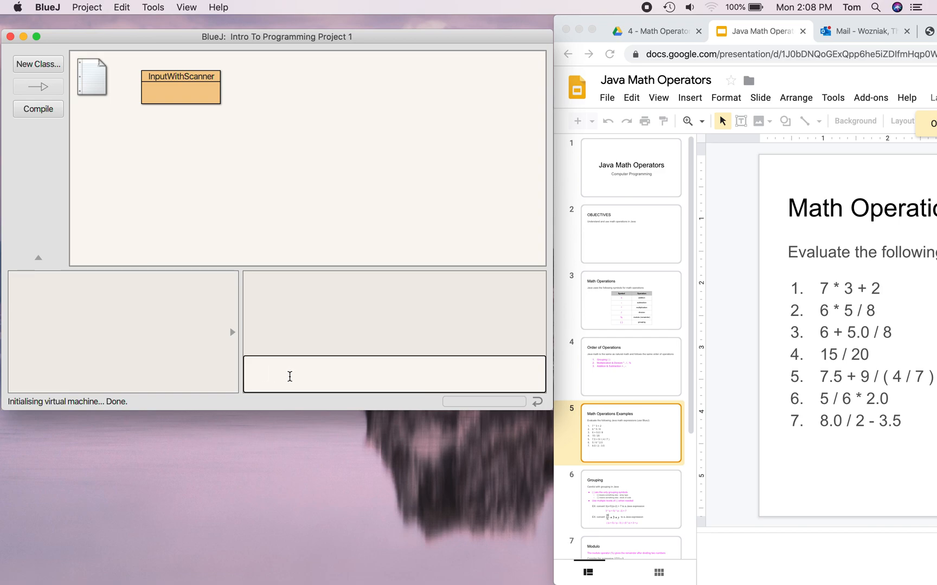
{"action": "mouse_move", "coordinate": [271, 373]}
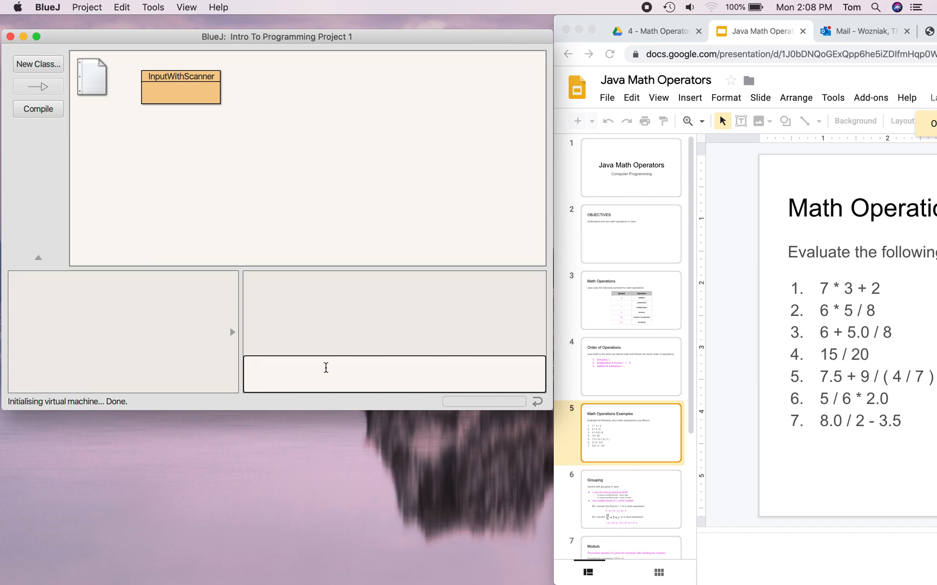
Evaluate 7*3+2 in the Code Pad, giving 23 (int)
{"action": "type", "text": "7*"}
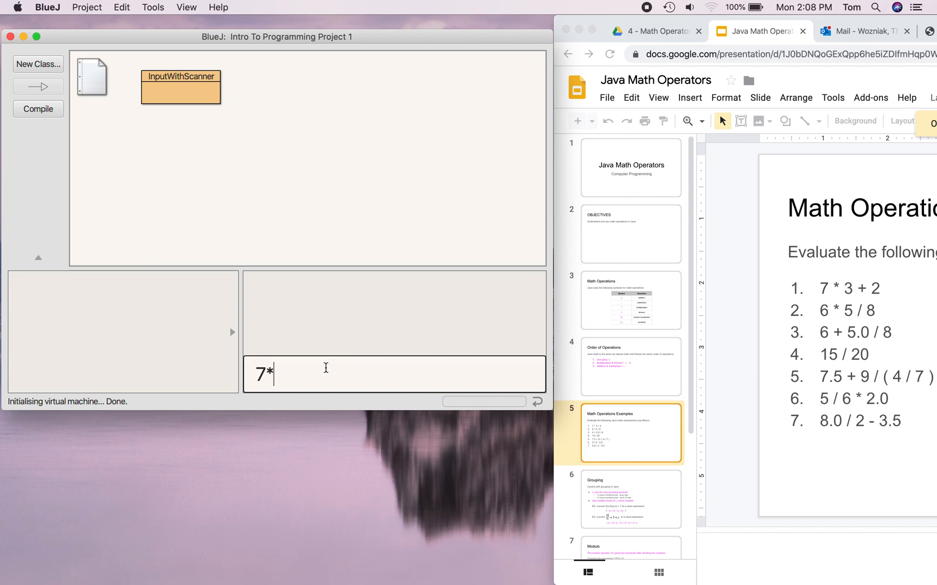
{"action": "type", "text": "3+2"}
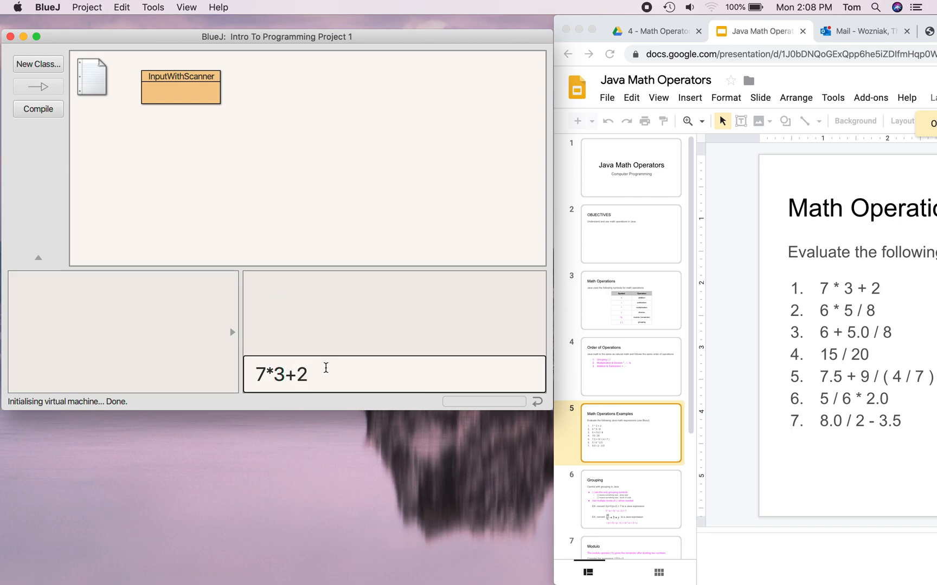
{"action": "key", "text": "Return"}
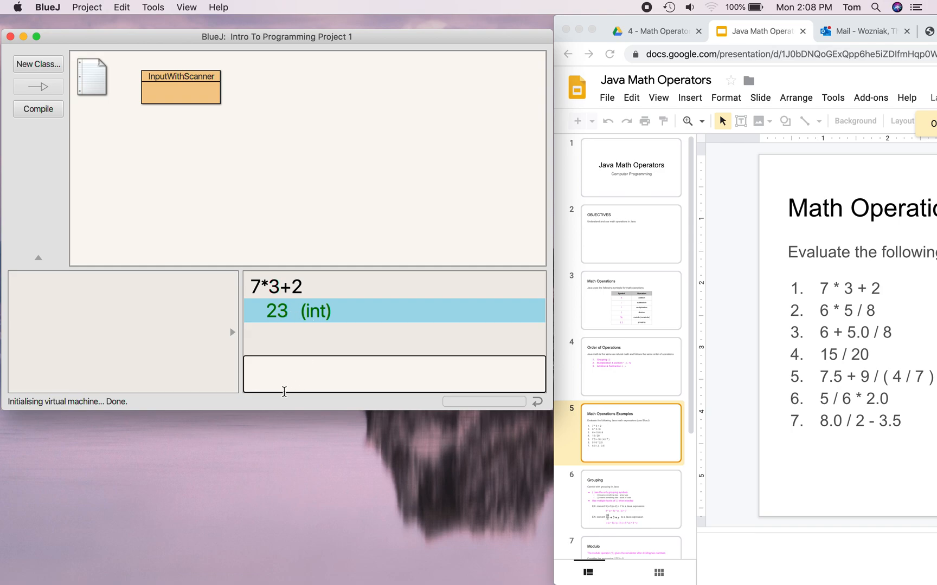
Evaluate 6*5/8 in the Code Pad, giving the integer result 3
{"action": "type", "text": "6*"}
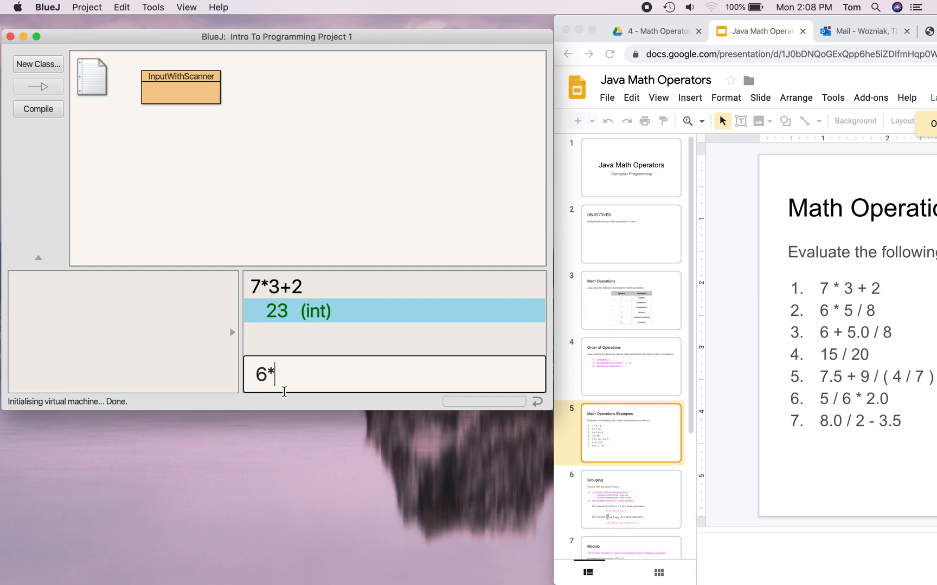
{"action": "type", "text": "5/"}
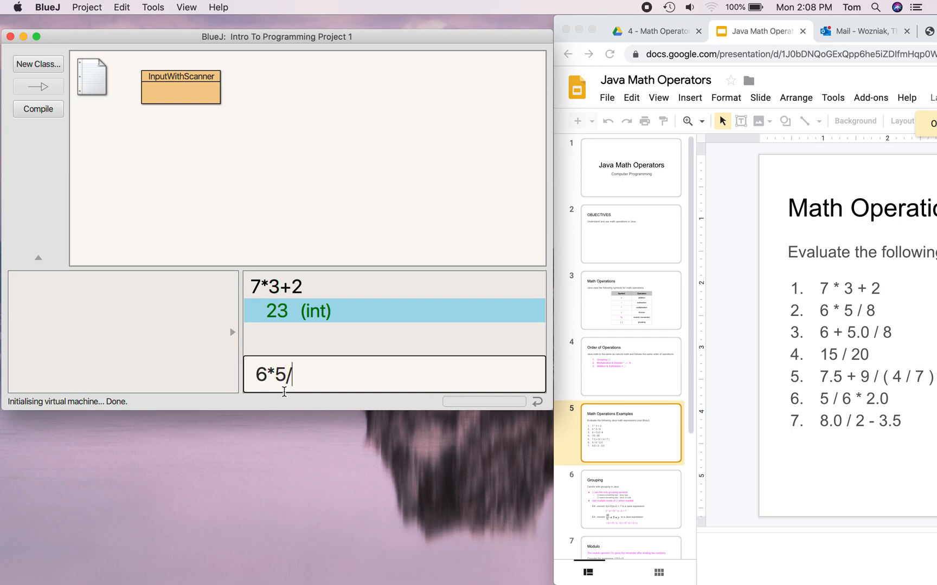
{"action": "type", "text": "8"}
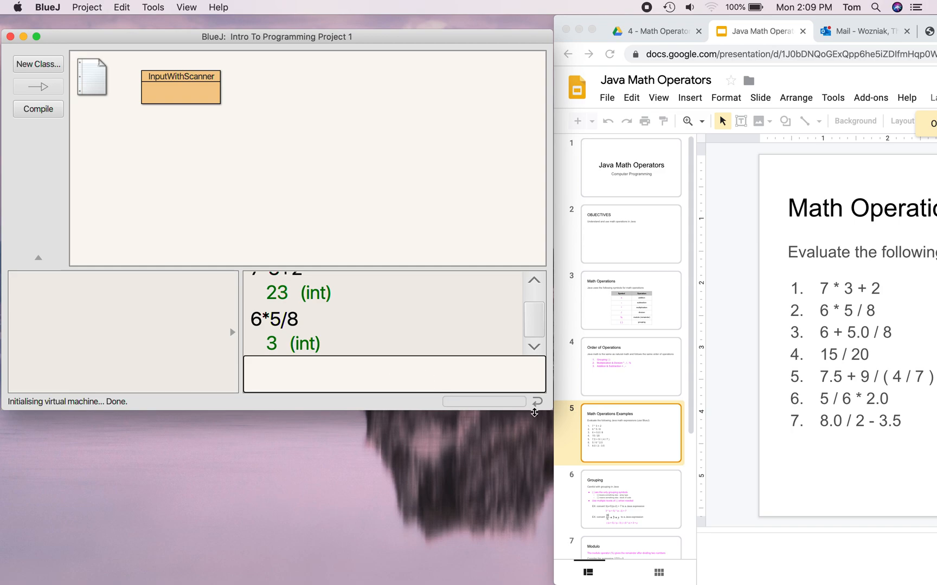
{"action": "mouse_move", "coordinate": [273, 325]}
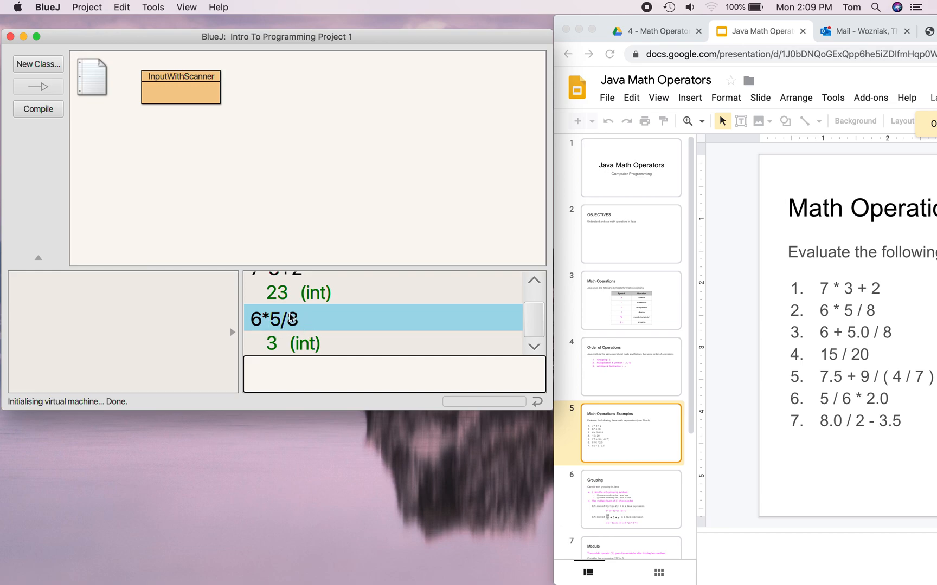
{"action": "mouse_move", "coordinate": [281, 321]}
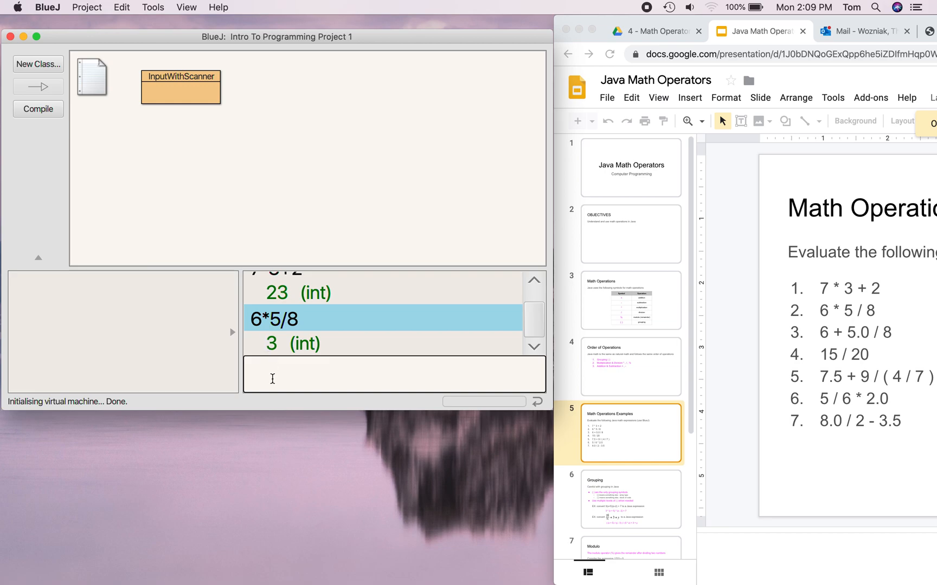
Evaluate 6*5.0/8 in the Code Pad, giving 3.75 (double)
{"action": "type", "text": "6*5"}
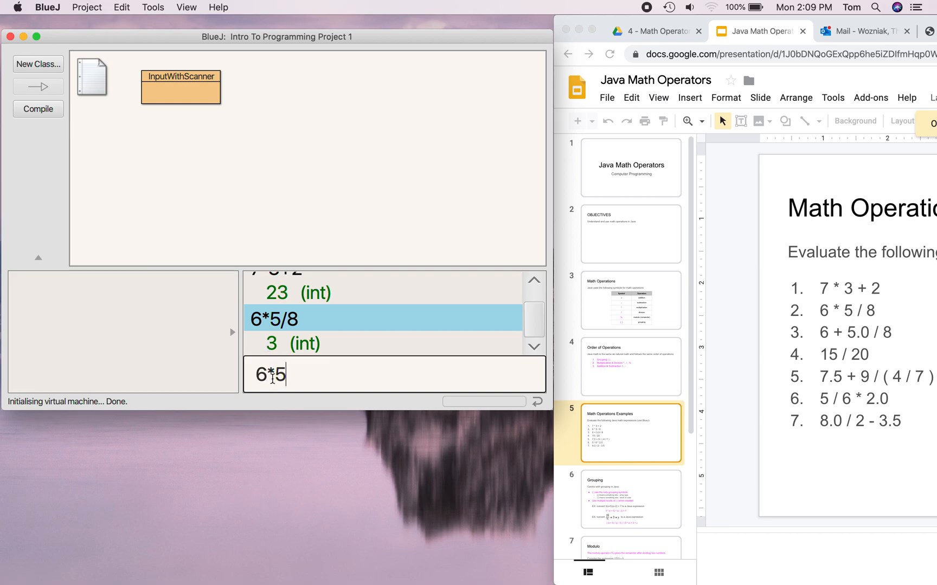
{"action": "type", "text": ".0/8"}
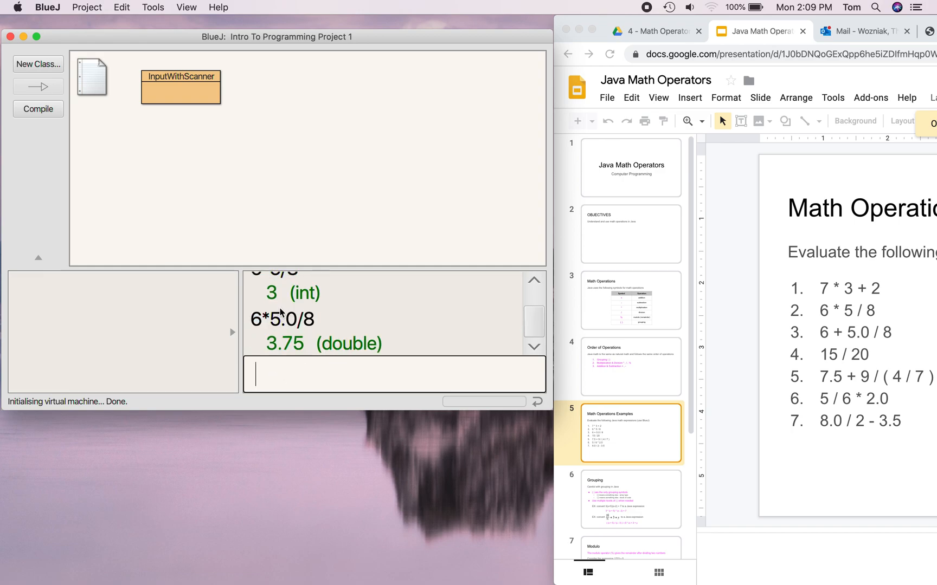
{"action": "mouse_move", "coordinate": [283, 320]}
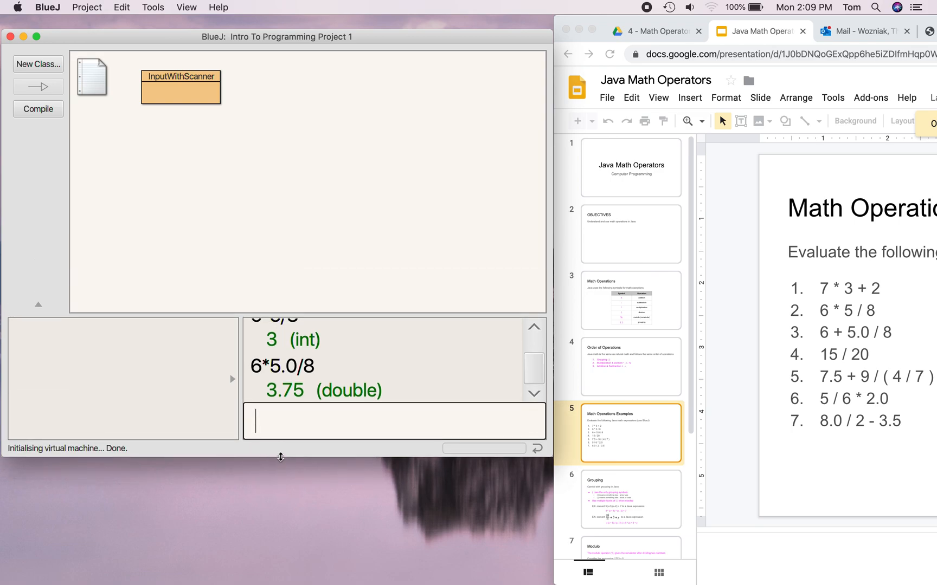
Make the project window taller and select the 6*5.0/8 result line
{"action": "left_click_drag", "start_coordinate": [279, 457], "coordinate": [320, 292]}
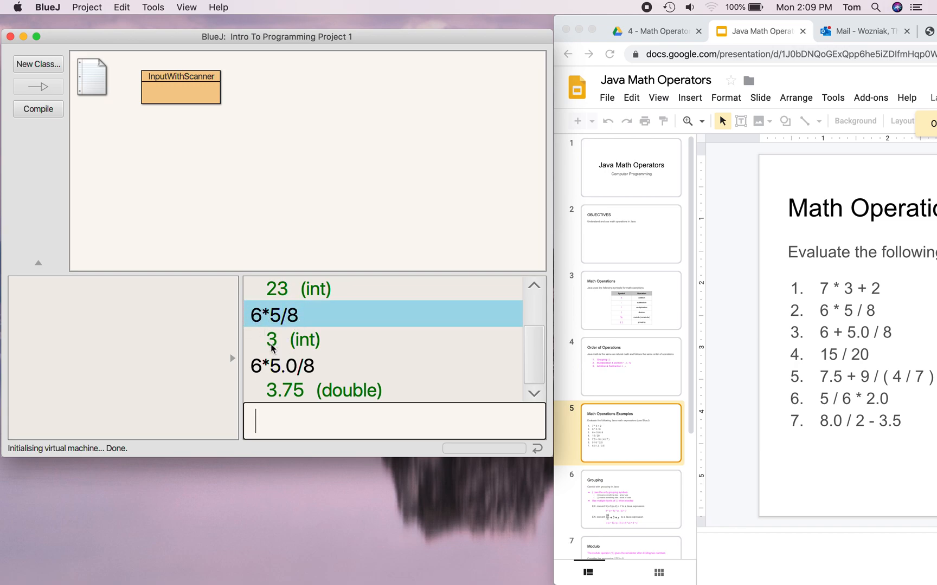
{"action": "left_click", "coordinate": [299, 365]}
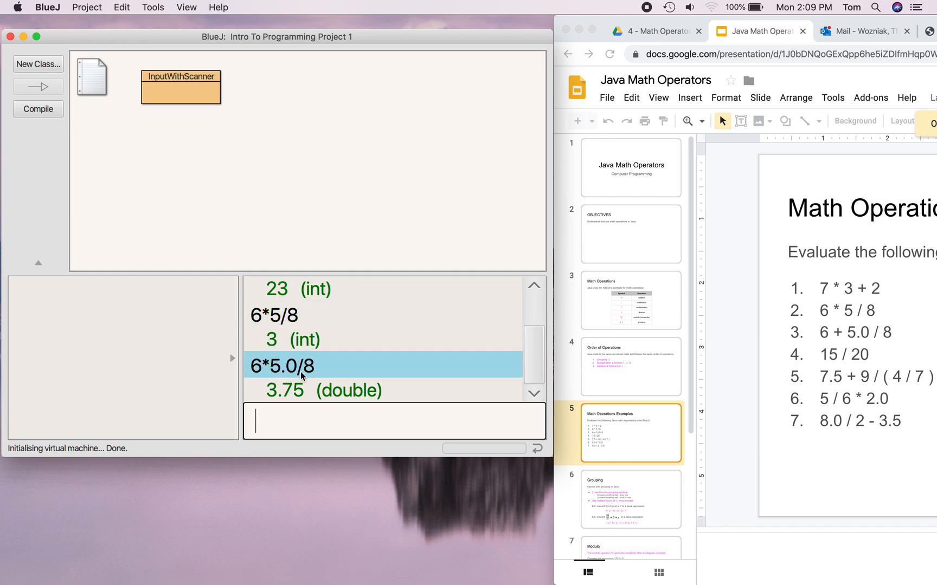
{"action": "mouse_move", "coordinate": [274, 403]}
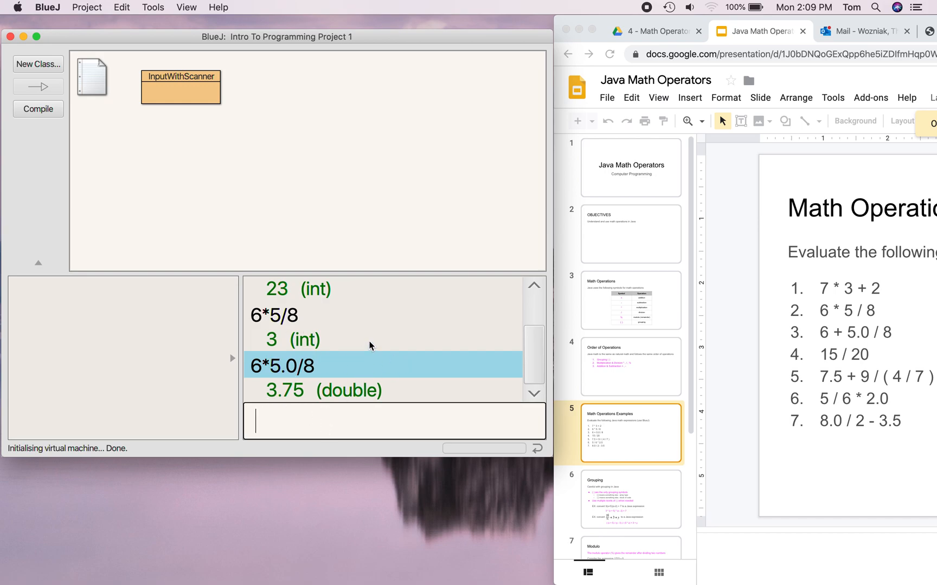
{"action": "mouse_move", "coordinate": [863, 352]}
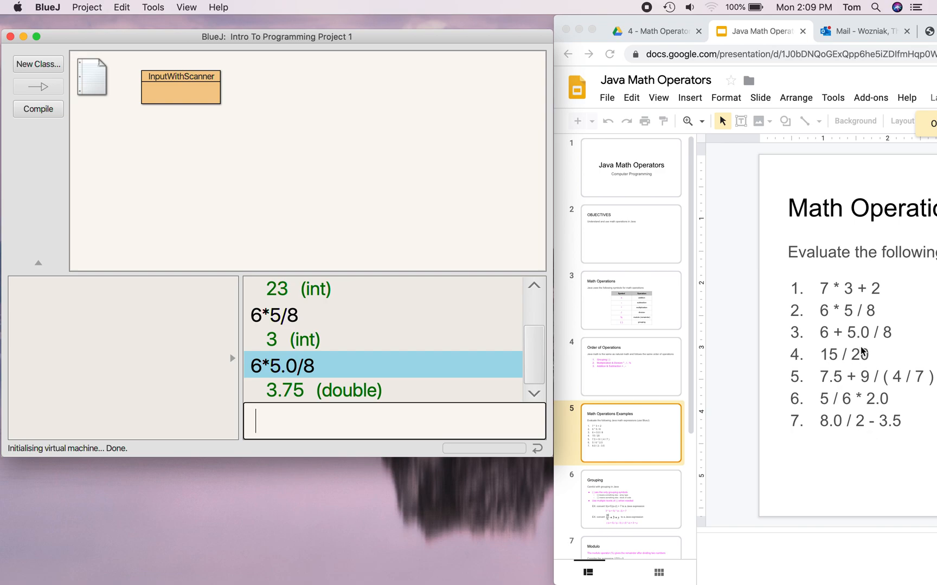